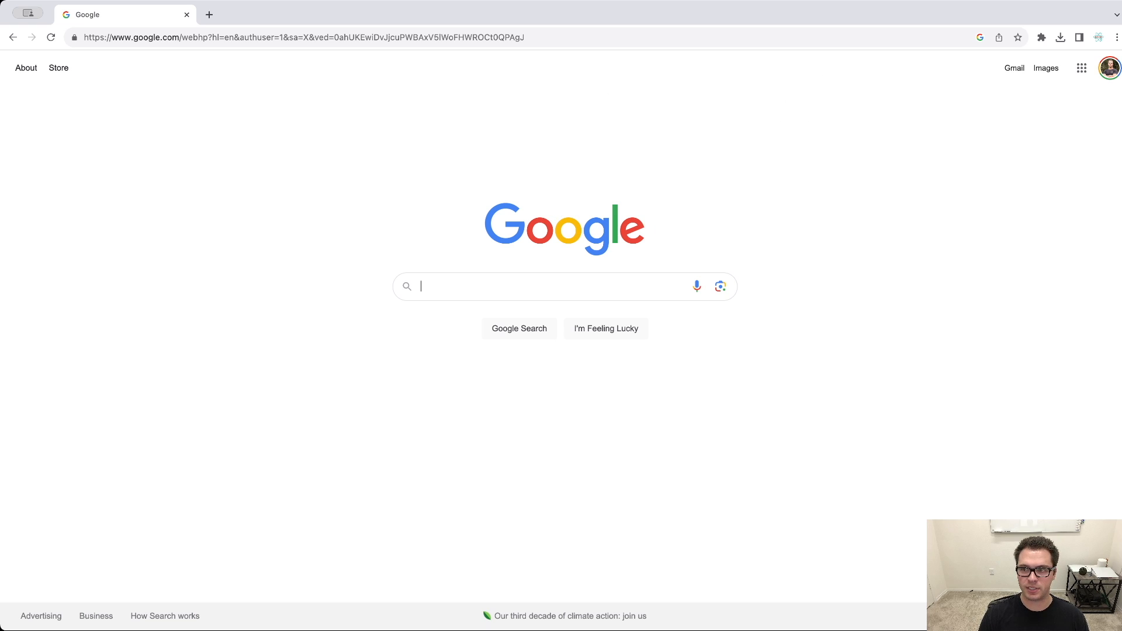
{"action": "mouse_move", "coordinate": [1081, 68]}
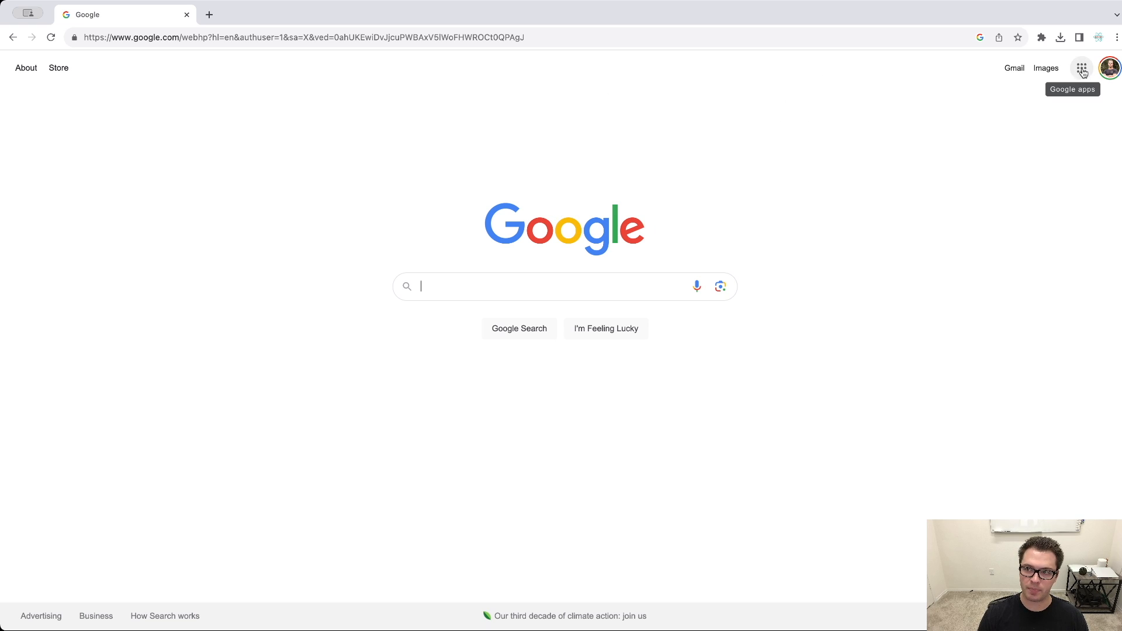
Launch Business Profile Manager from the Google apps grid in Search
{"action": "left_click", "coordinate": [1081, 68]}
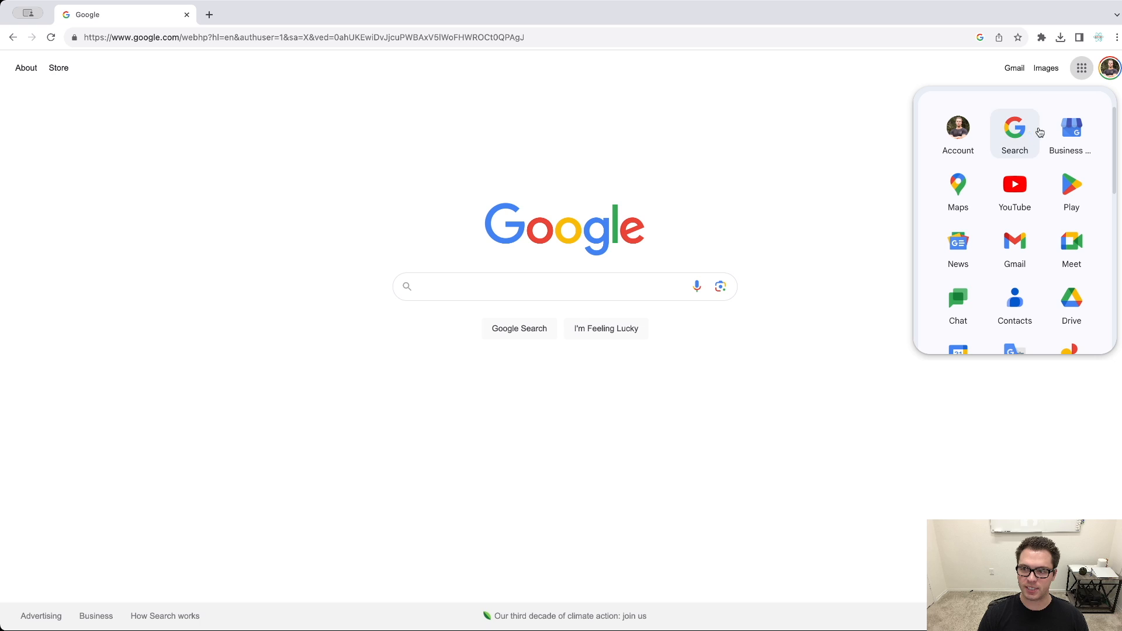
{"action": "mouse_move", "coordinate": [1072, 136]}
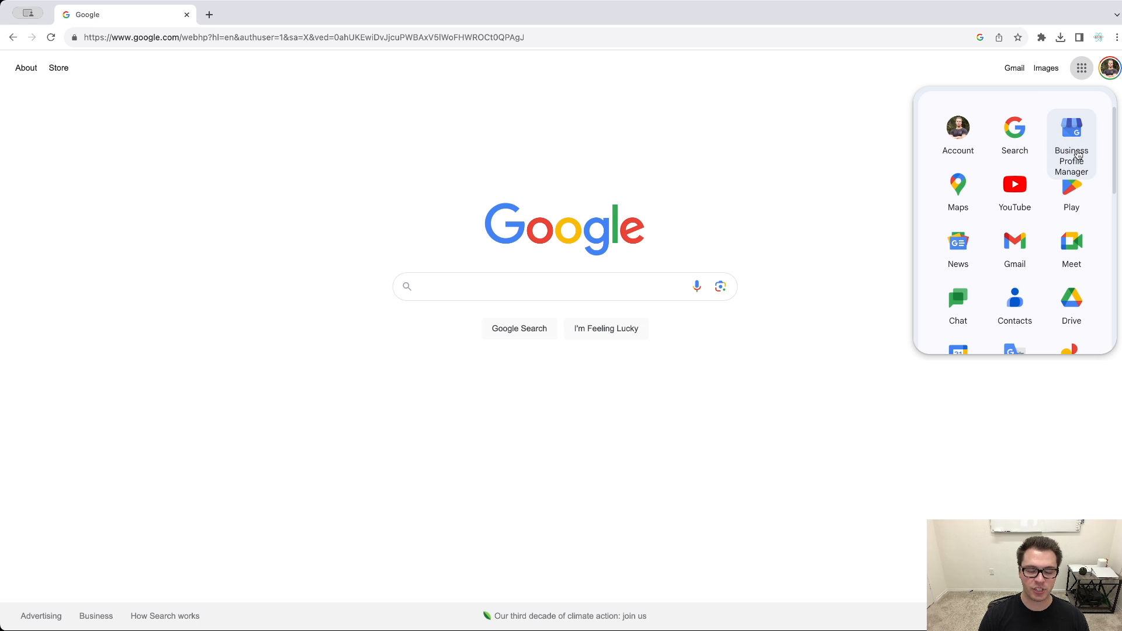
{"action": "left_click", "coordinate": [1071, 129]}
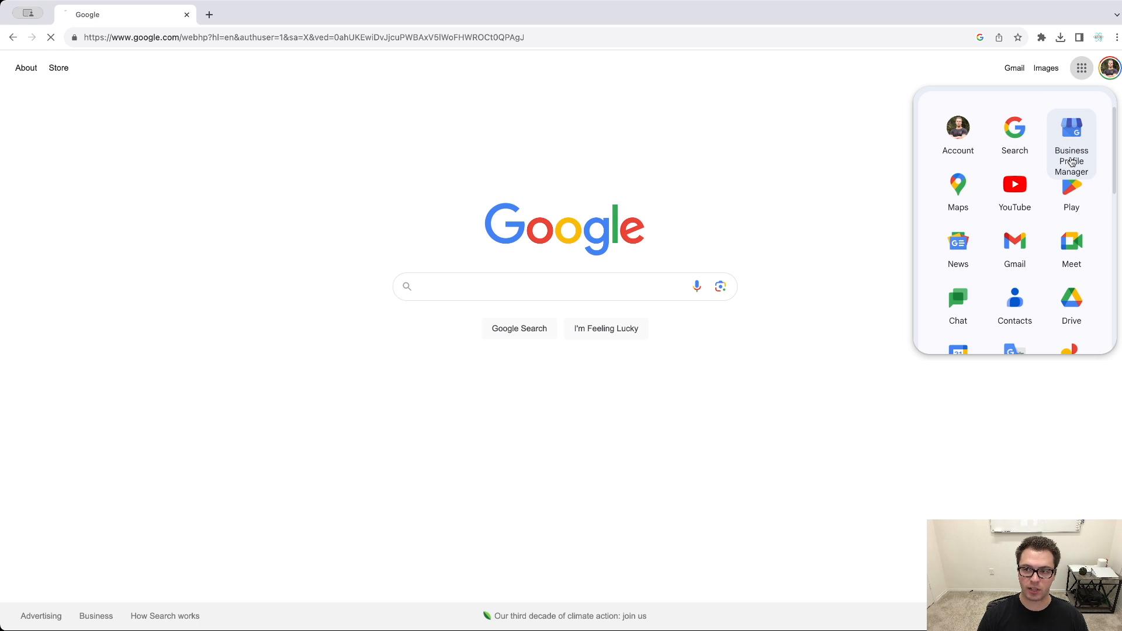
Load the 'my business' results showing the unverified Test Business clothing store panel
{"action": "left_click", "coordinate": [1070, 135]}
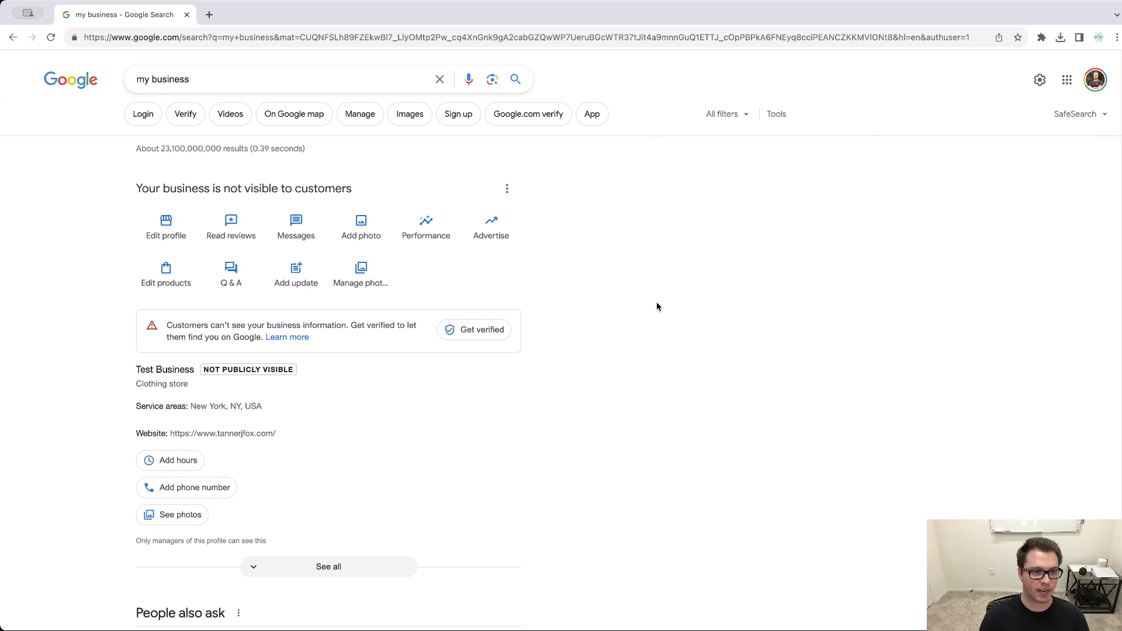
{"action": "mouse_move", "coordinate": [267, 140]}
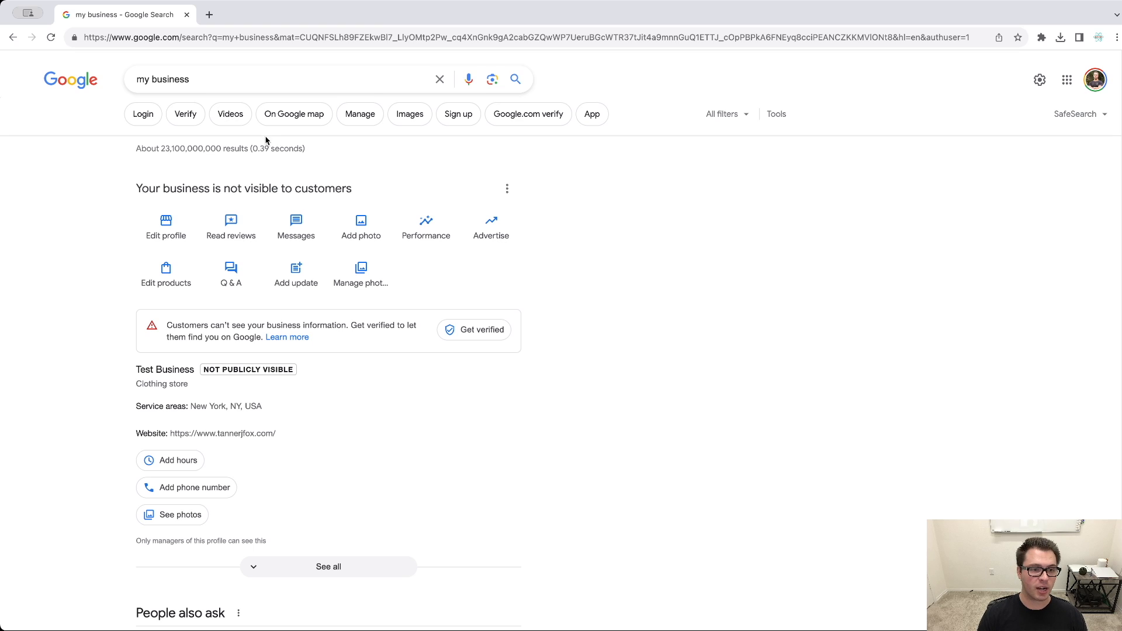
{"action": "mouse_move", "coordinate": [290, 320]}
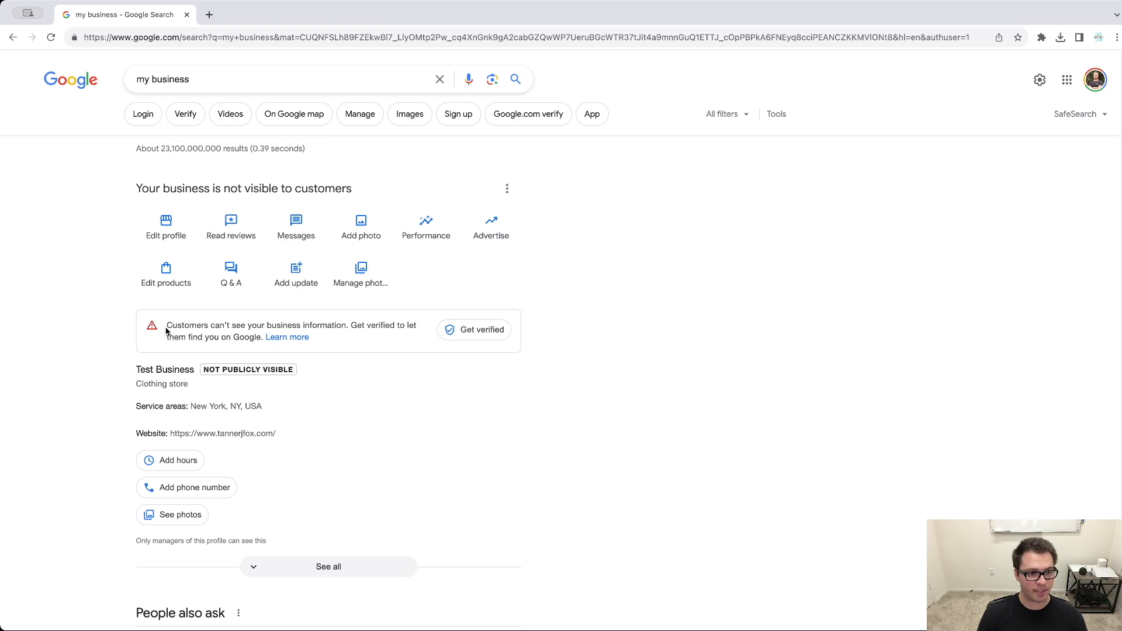
{"action": "mouse_move", "coordinate": [686, 339]}
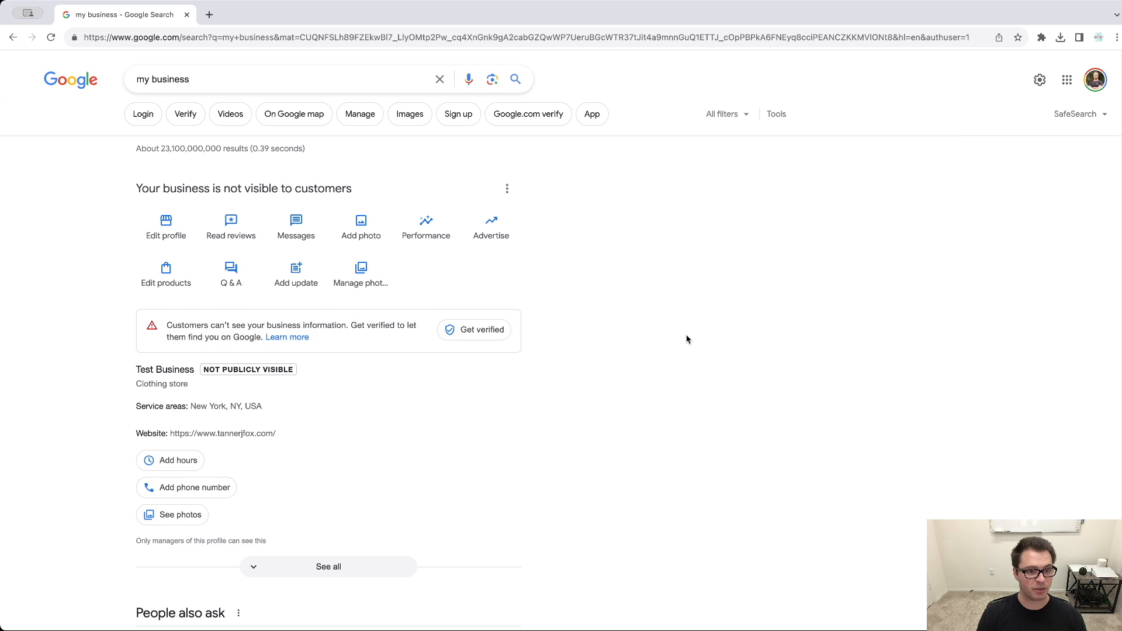
{"action": "mouse_move", "coordinate": [691, 337]}
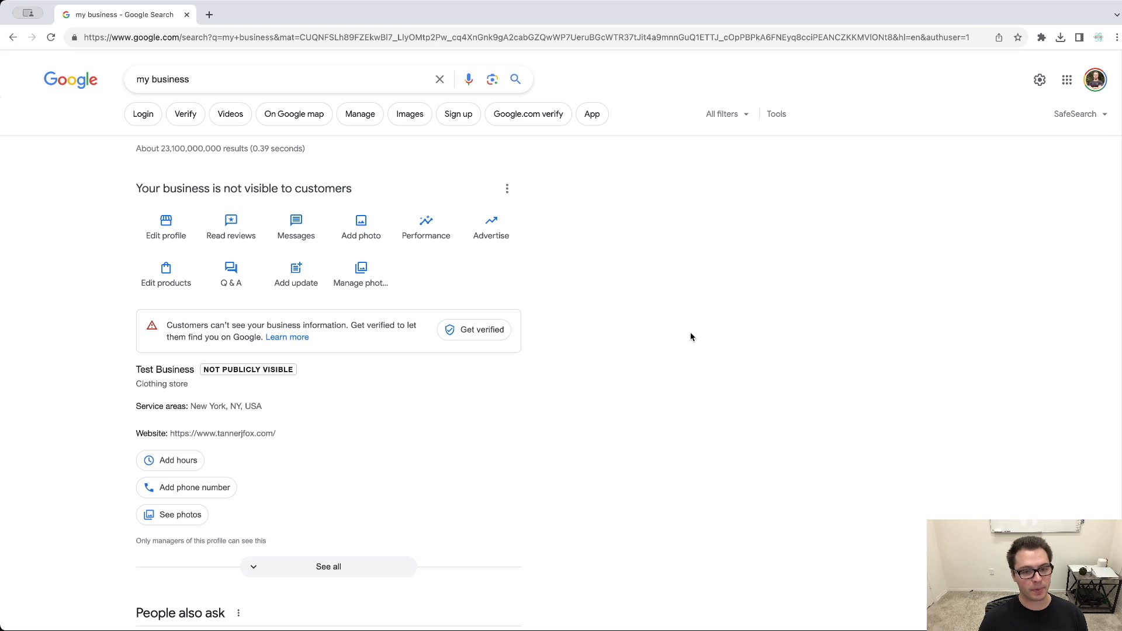
{"action": "mouse_move", "coordinate": [671, 331]}
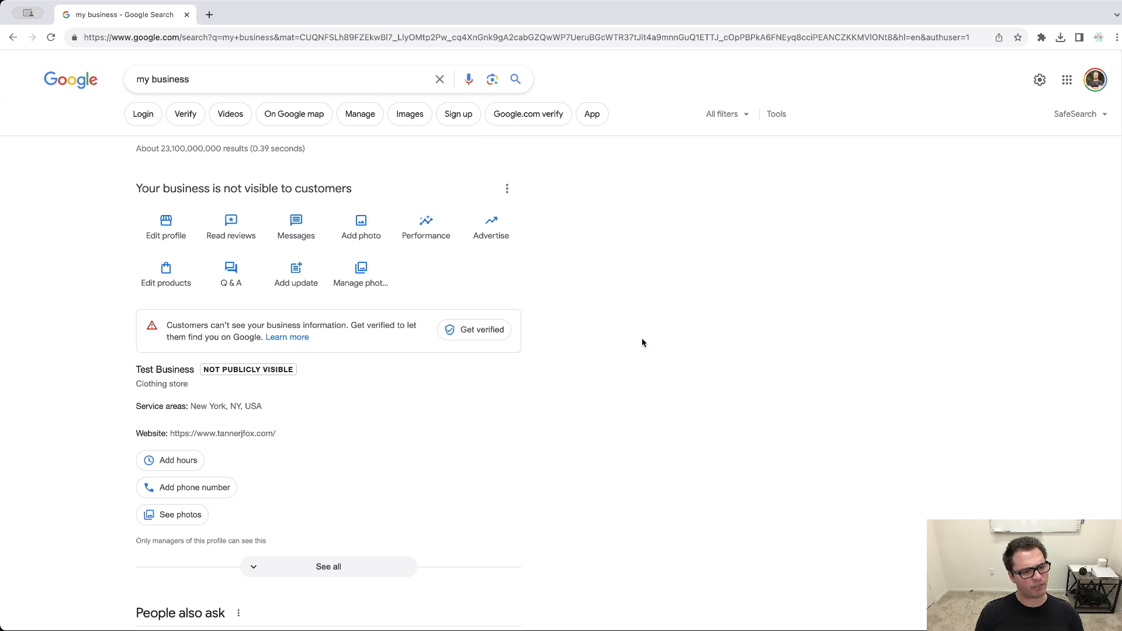
{"action": "mouse_move", "coordinate": [183, 422]}
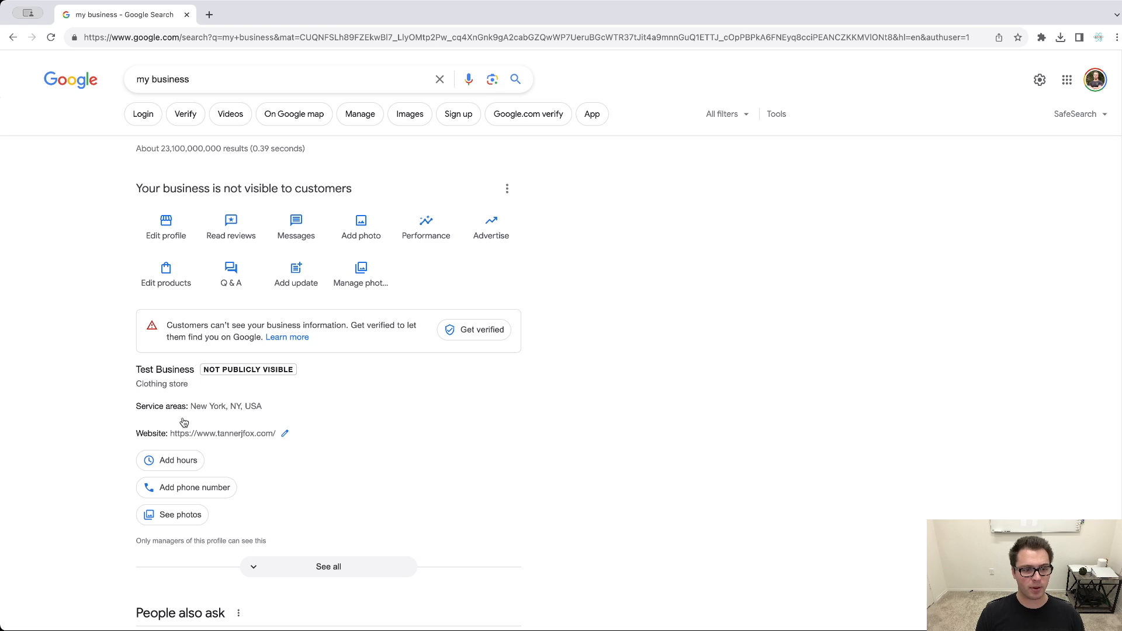
{"action": "mouse_move", "coordinate": [135, 387]}
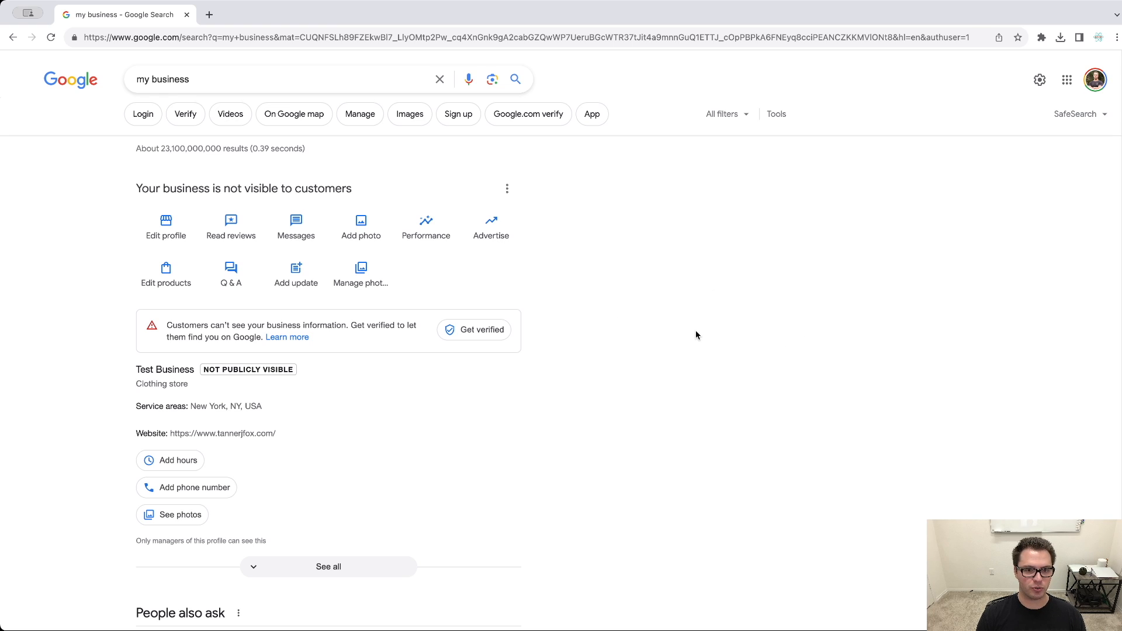
{"action": "mouse_move", "coordinate": [515, 296]}
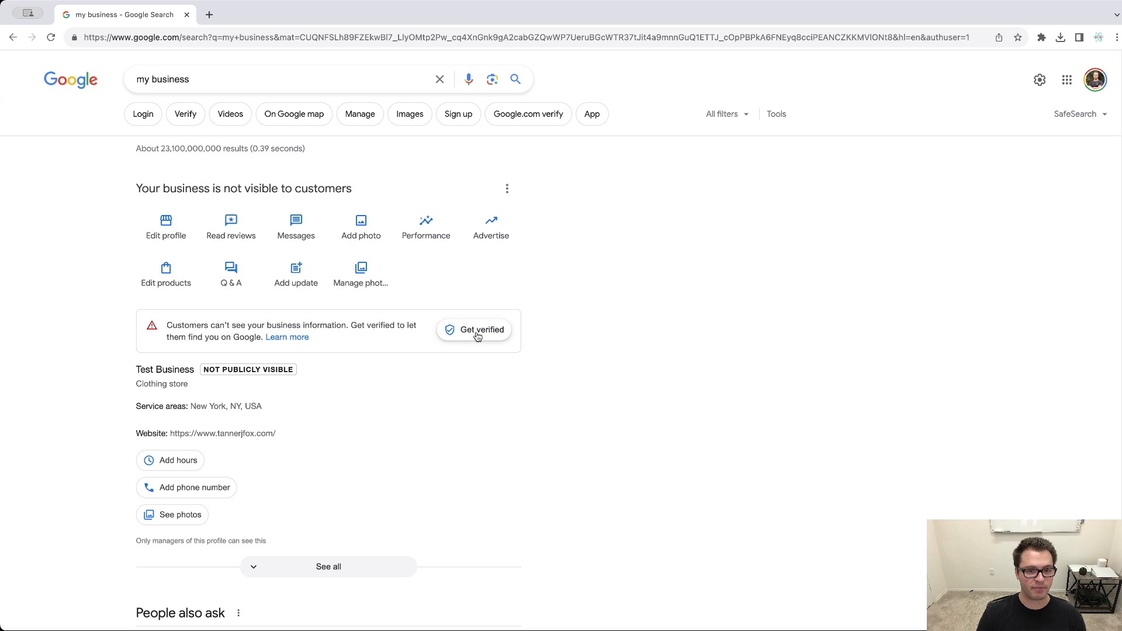
Start Get verified for Test Business, skip the mailing address, and choose Business video as the method
{"action": "left_click", "coordinate": [474, 329]}
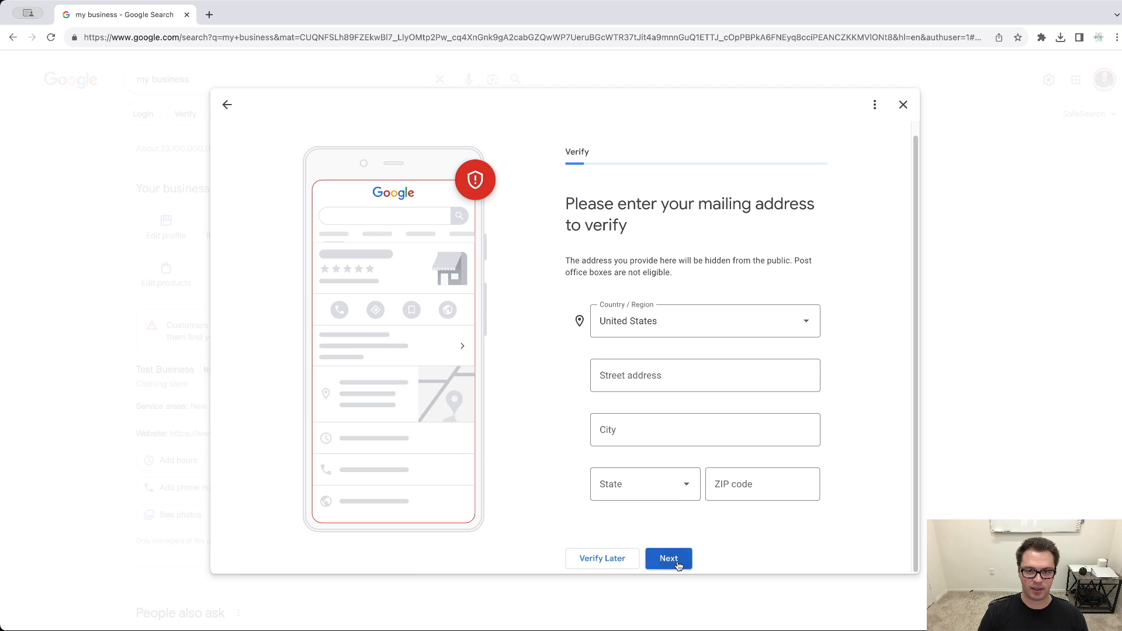
{"action": "left_click", "coordinate": [667, 559]}
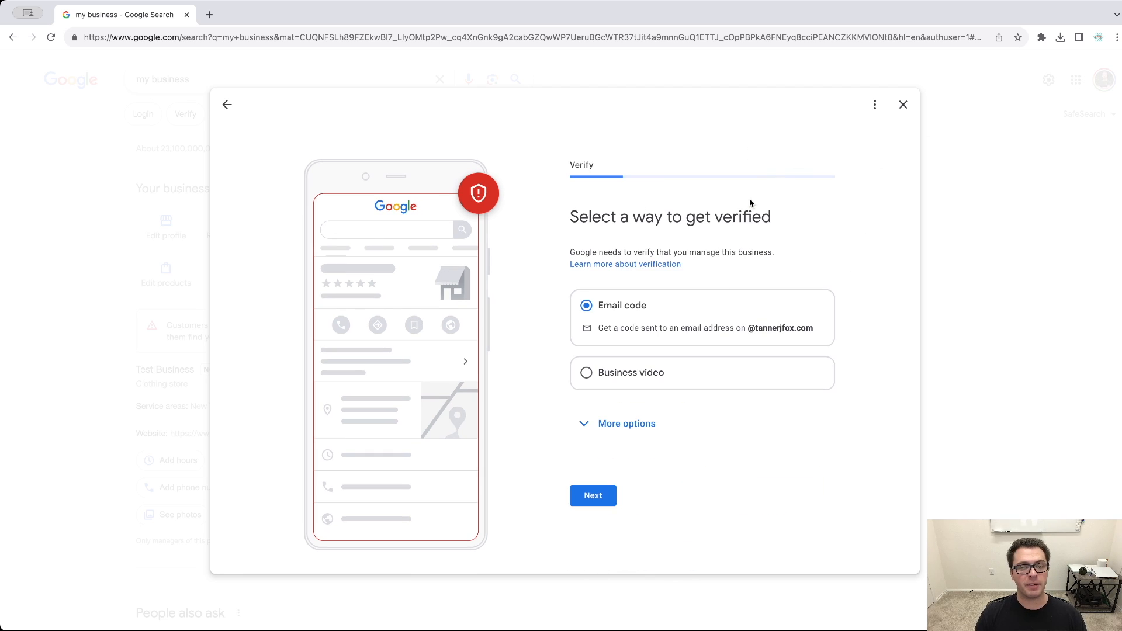
{"action": "mouse_move", "coordinate": [888, 346]}
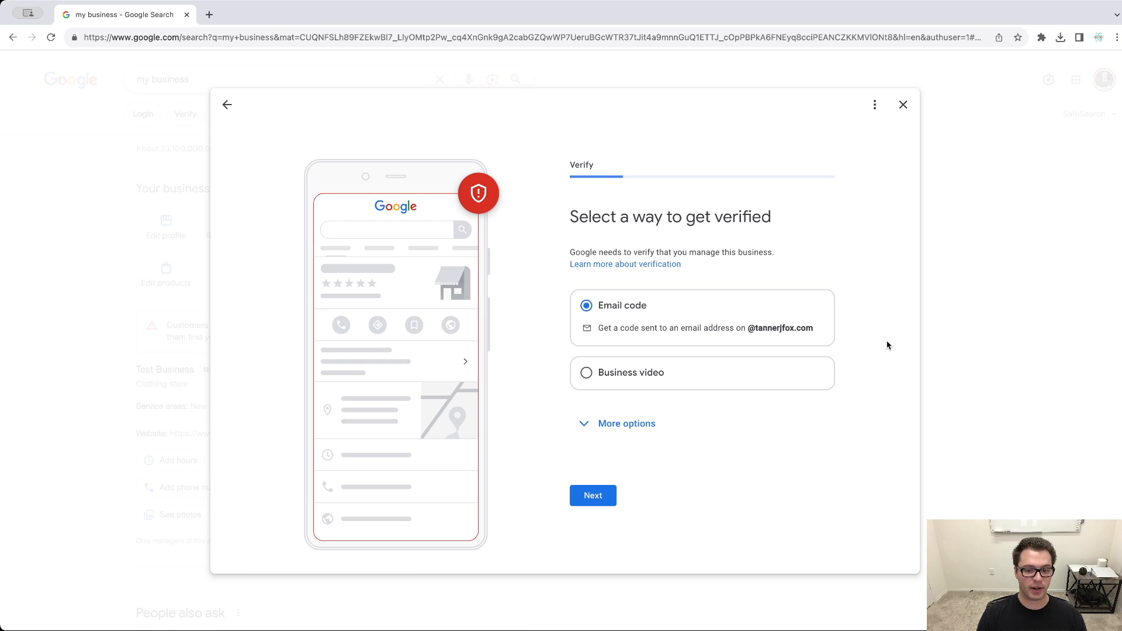
{"action": "mouse_move", "coordinate": [603, 378]}
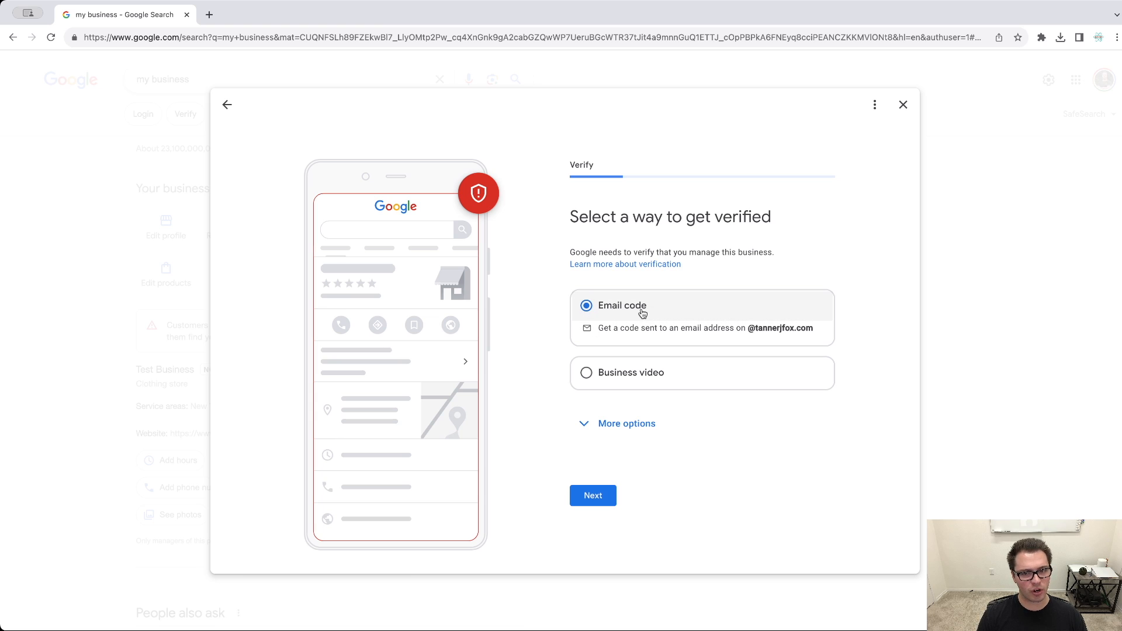
{"action": "mouse_move", "coordinate": [621, 307]}
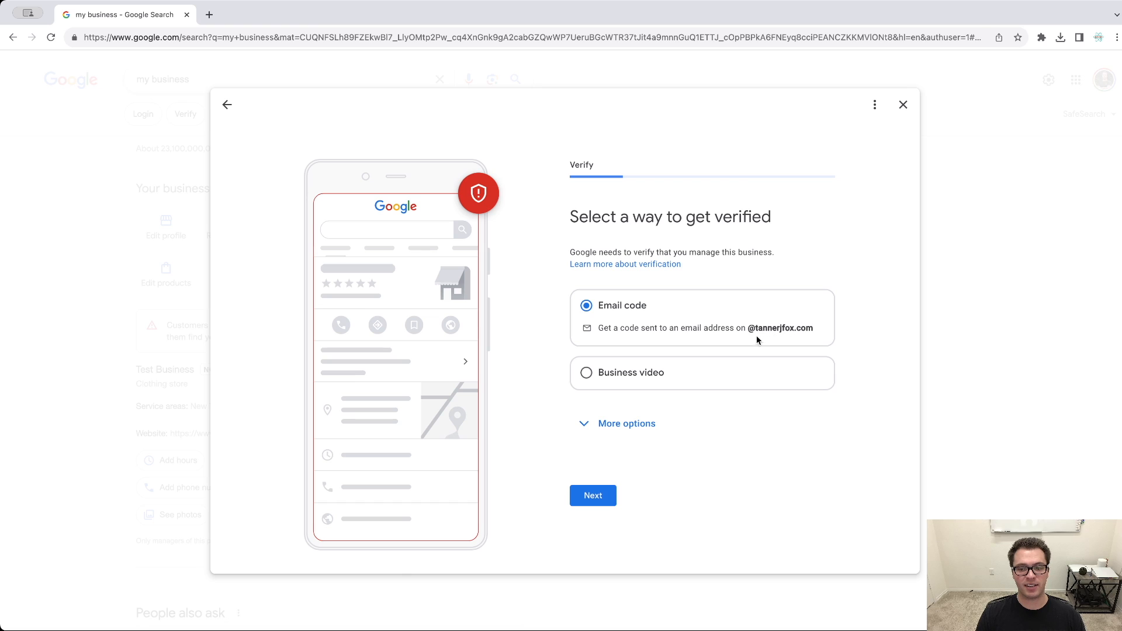
{"action": "double_click", "coordinate": [781, 327]}
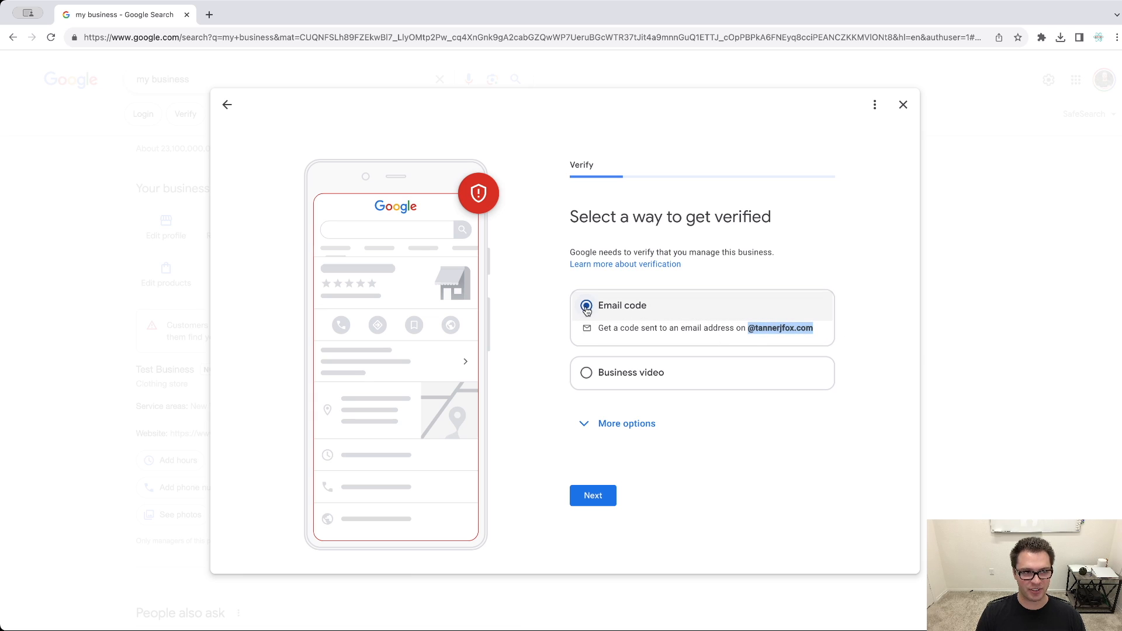
{"action": "left_click", "coordinate": [585, 305]}
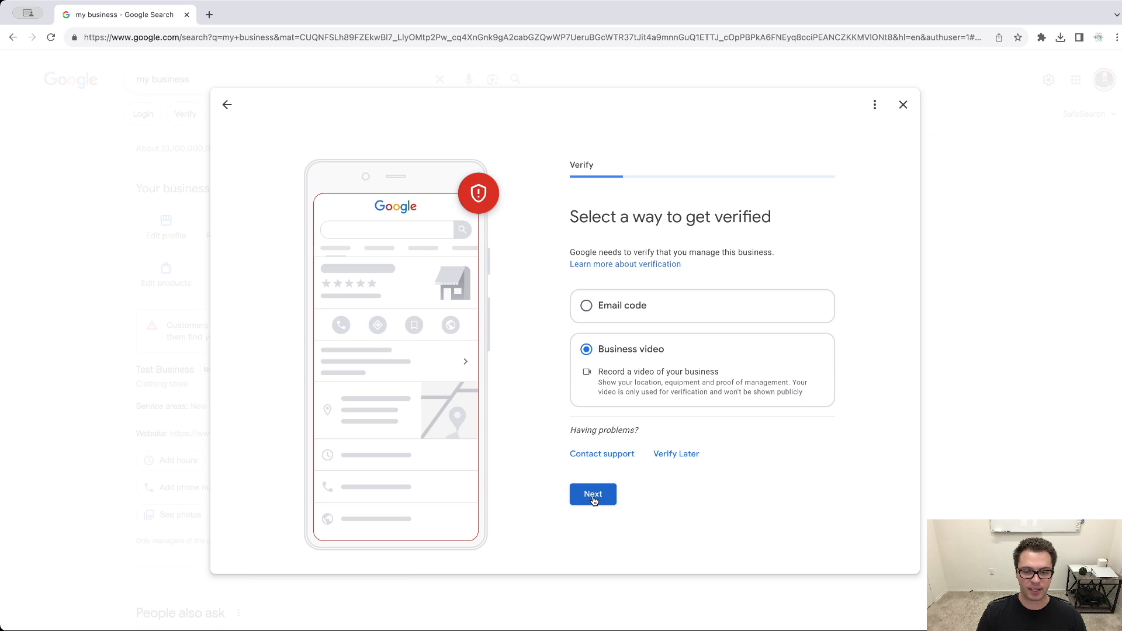
{"action": "left_click", "coordinate": [592, 493]}
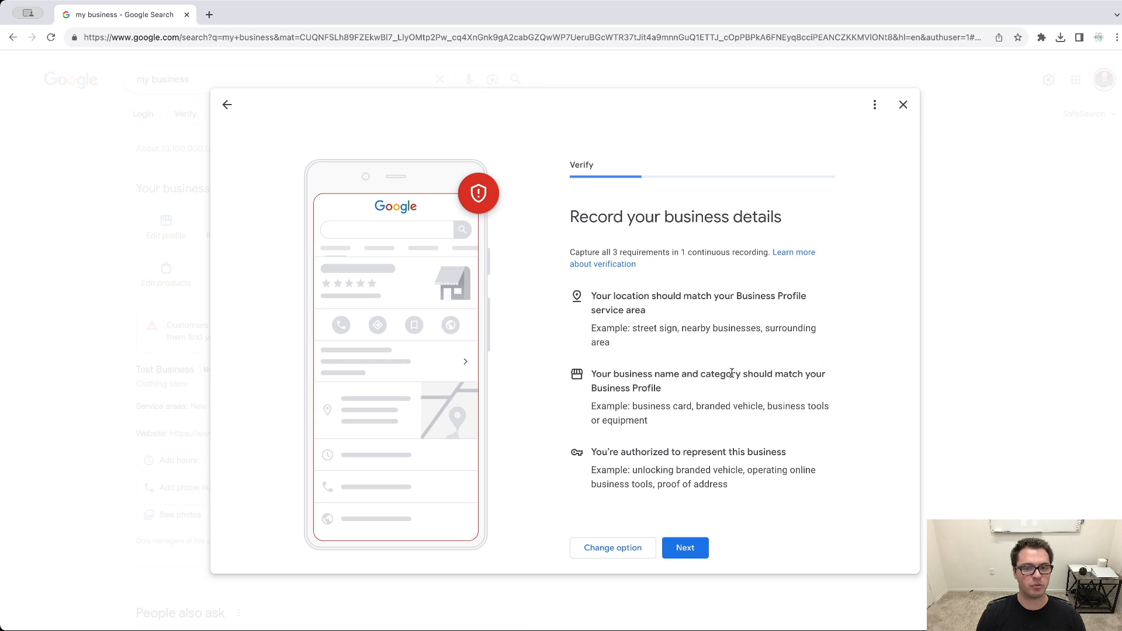
{"action": "mouse_move", "coordinate": [993, 343]}
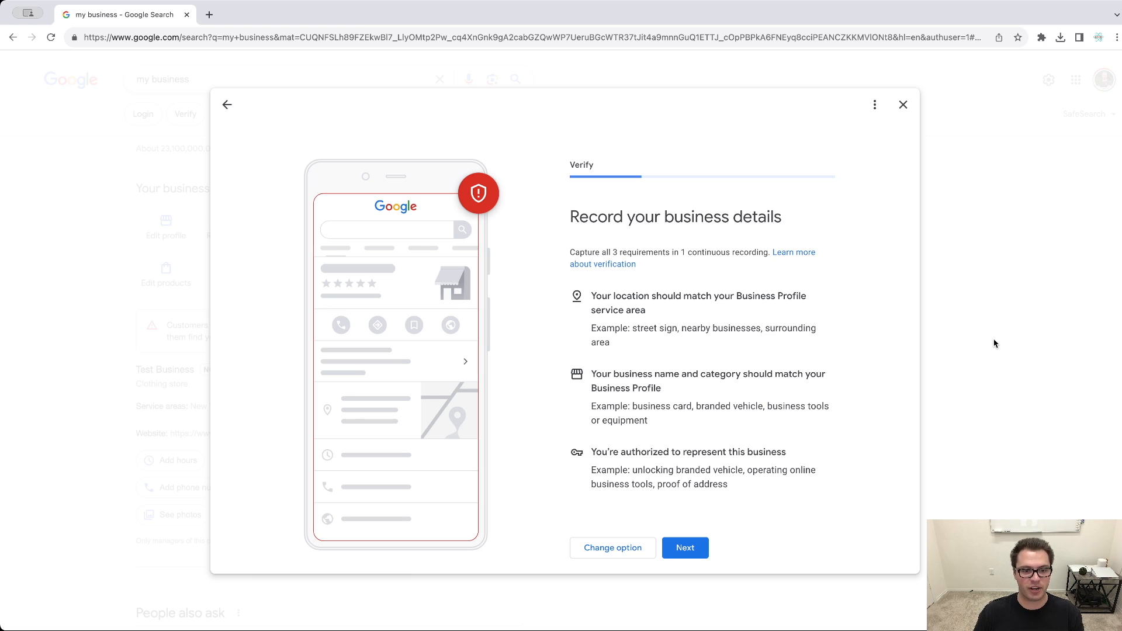
{"action": "mouse_move", "coordinate": [990, 343]}
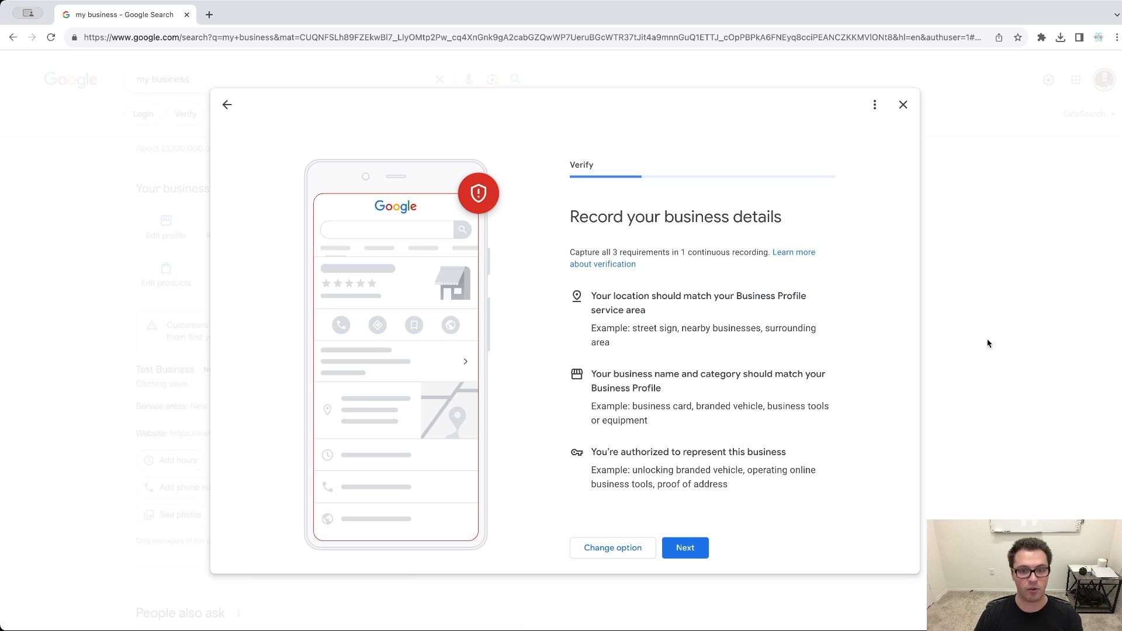
{"action": "mouse_move", "coordinate": [586, 301]}
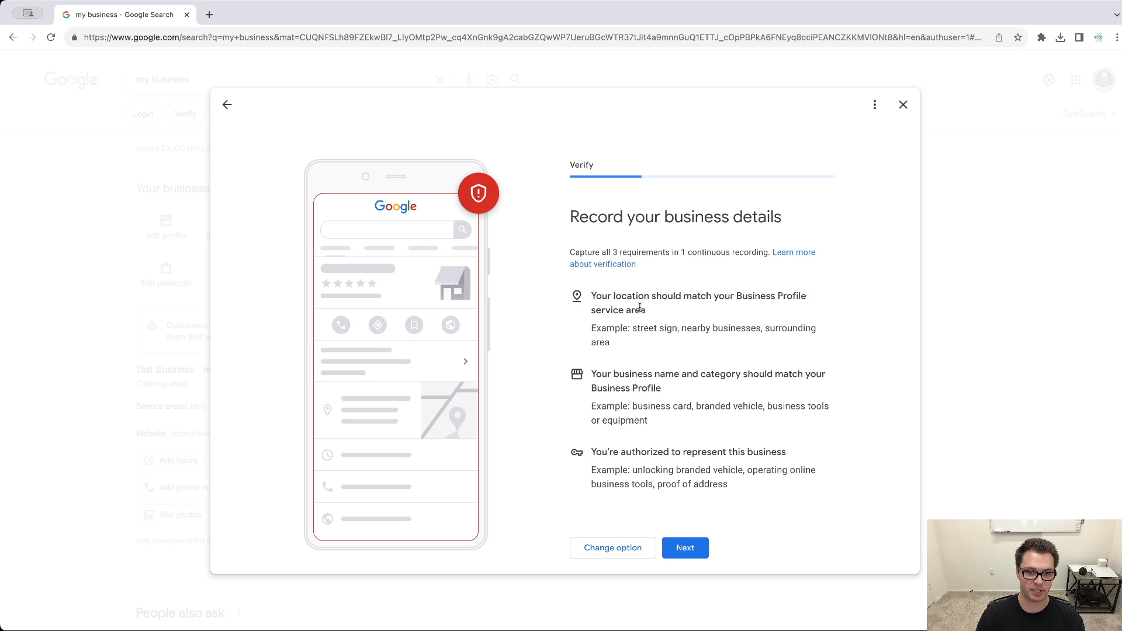
{"action": "mouse_move", "coordinate": [679, 311]}
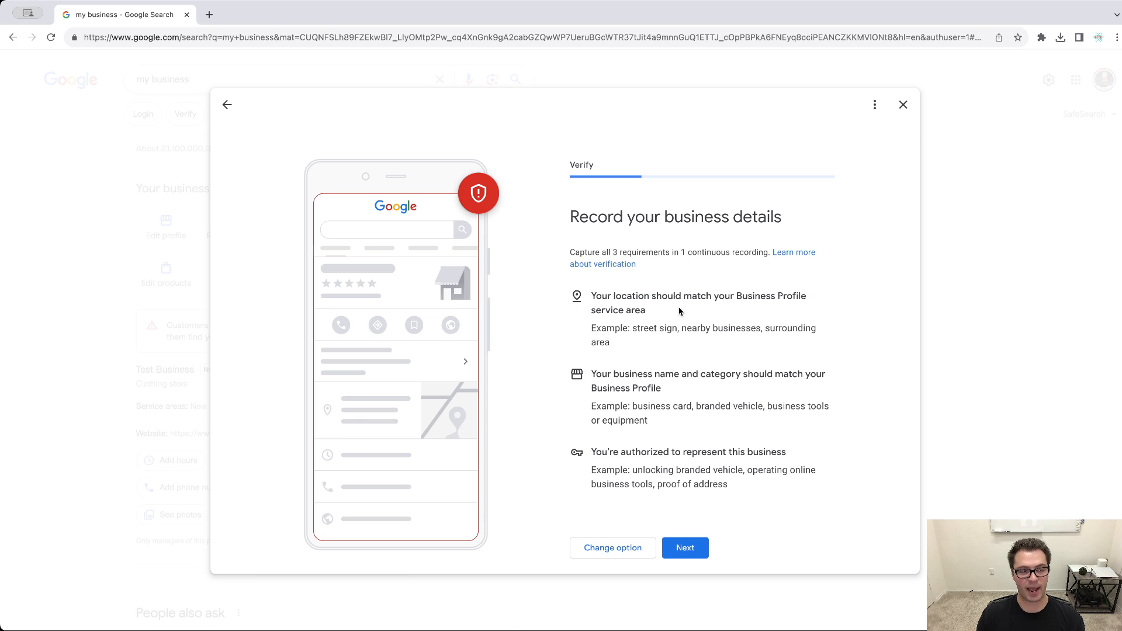
{"action": "mouse_move", "coordinate": [671, 351]}
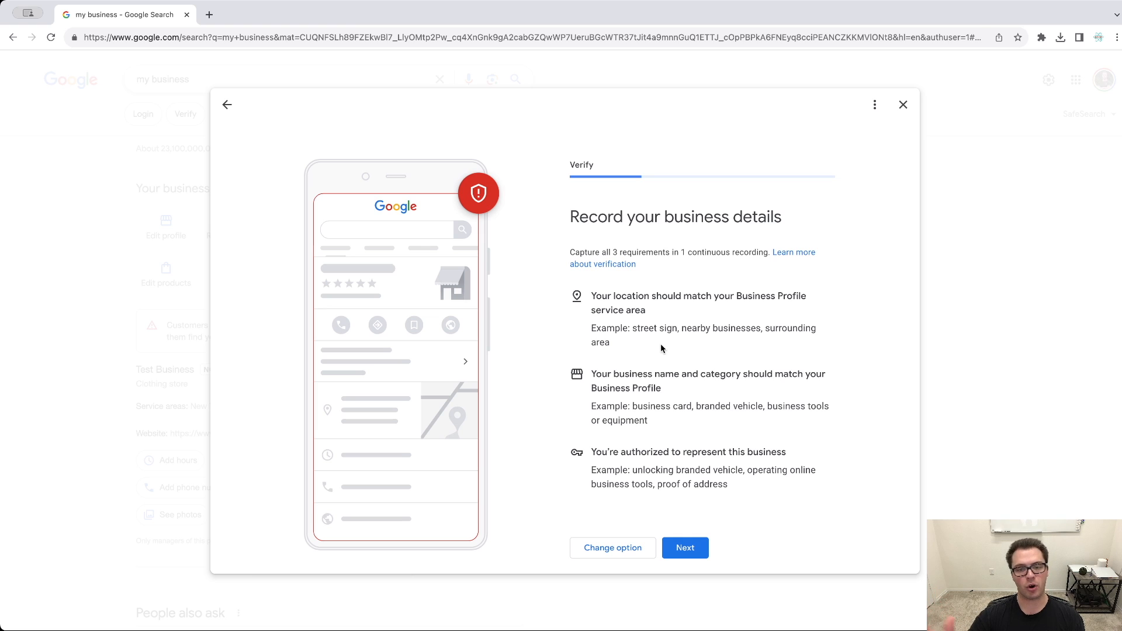
{"action": "double_click", "coordinate": [602, 295]}
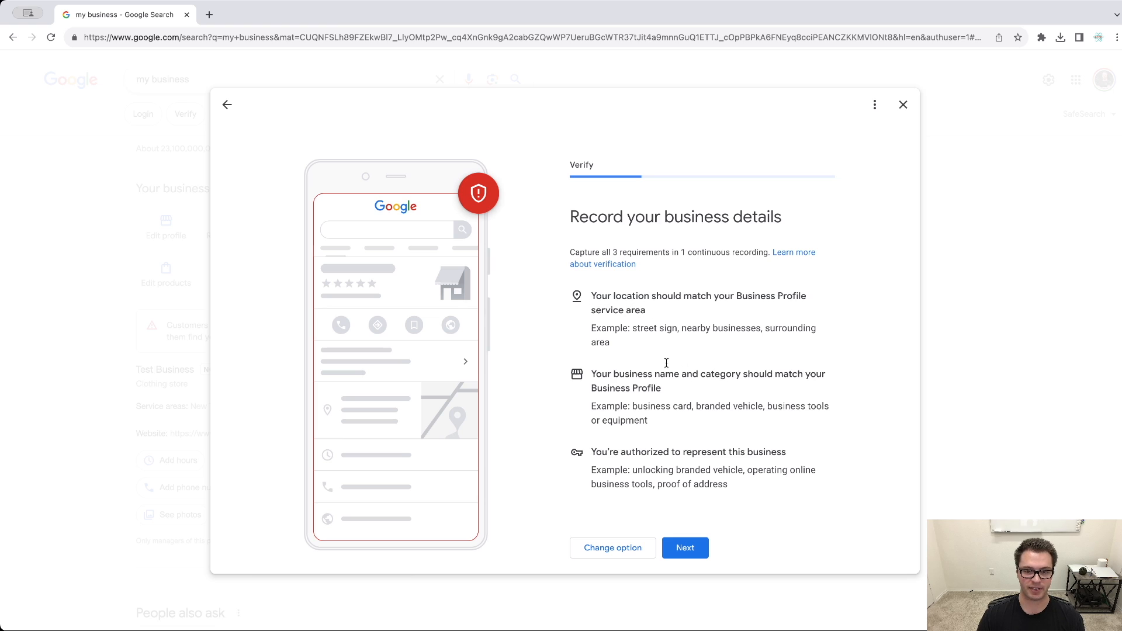
{"action": "mouse_move", "coordinate": [671, 386]}
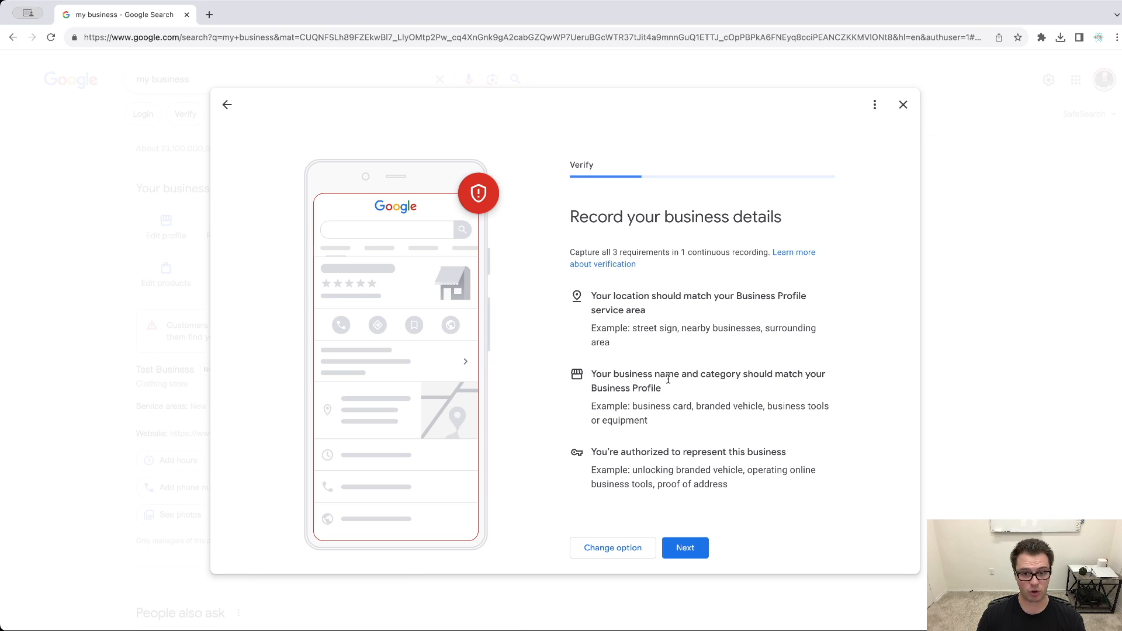
{"action": "left_click_drag", "start_coordinate": [632, 405], "coordinate": [703, 406]}
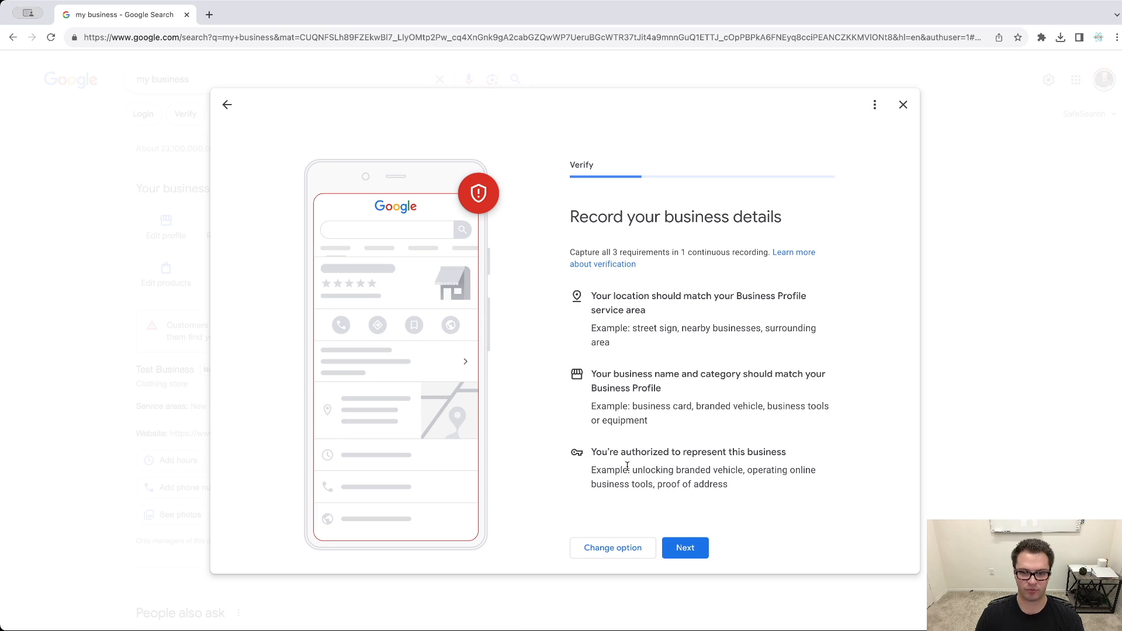
{"action": "left_click_drag", "start_coordinate": [632, 469], "coordinate": [816, 469]}
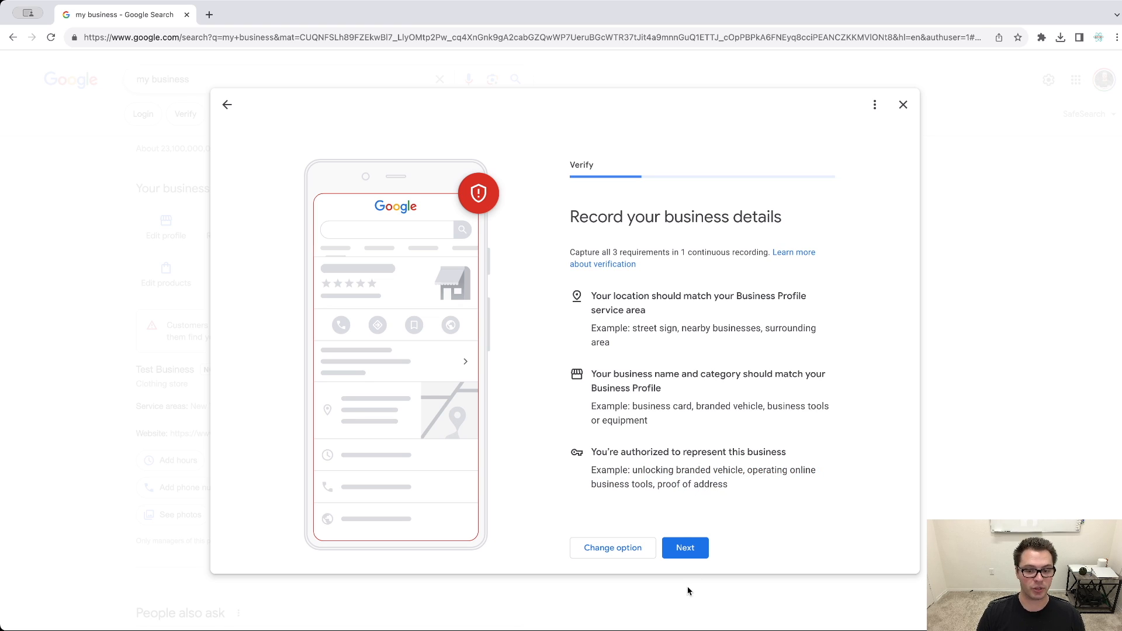
View the 'Tips for getting started' for the video, then use Change option to return to method selection
{"action": "left_click", "coordinate": [684, 547]}
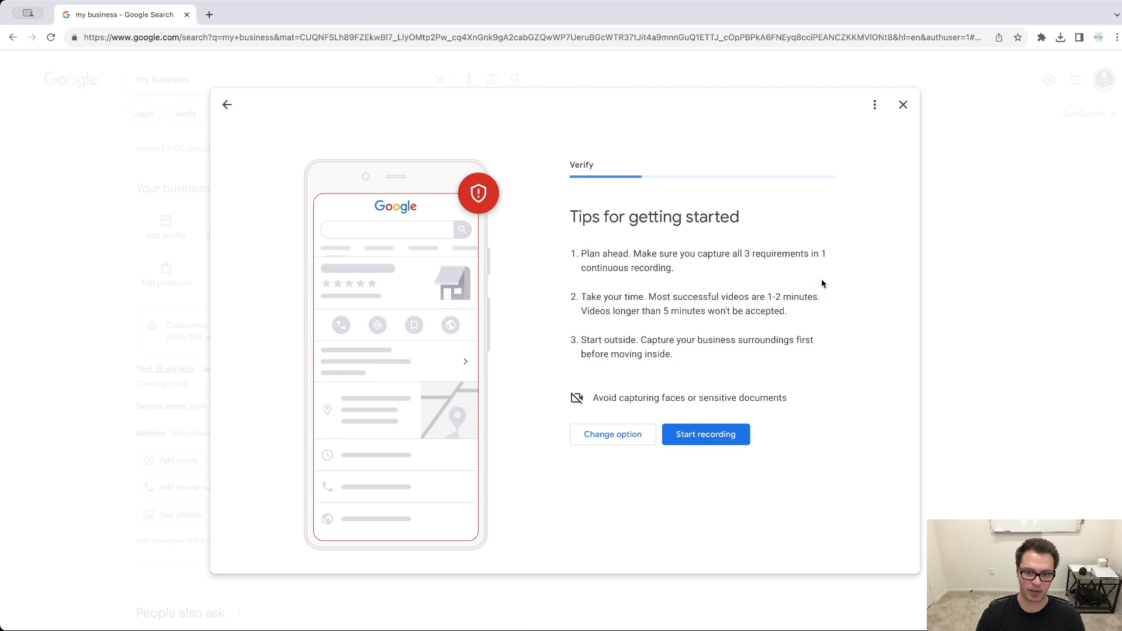
{"action": "mouse_move", "coordinate": [878, 293]}
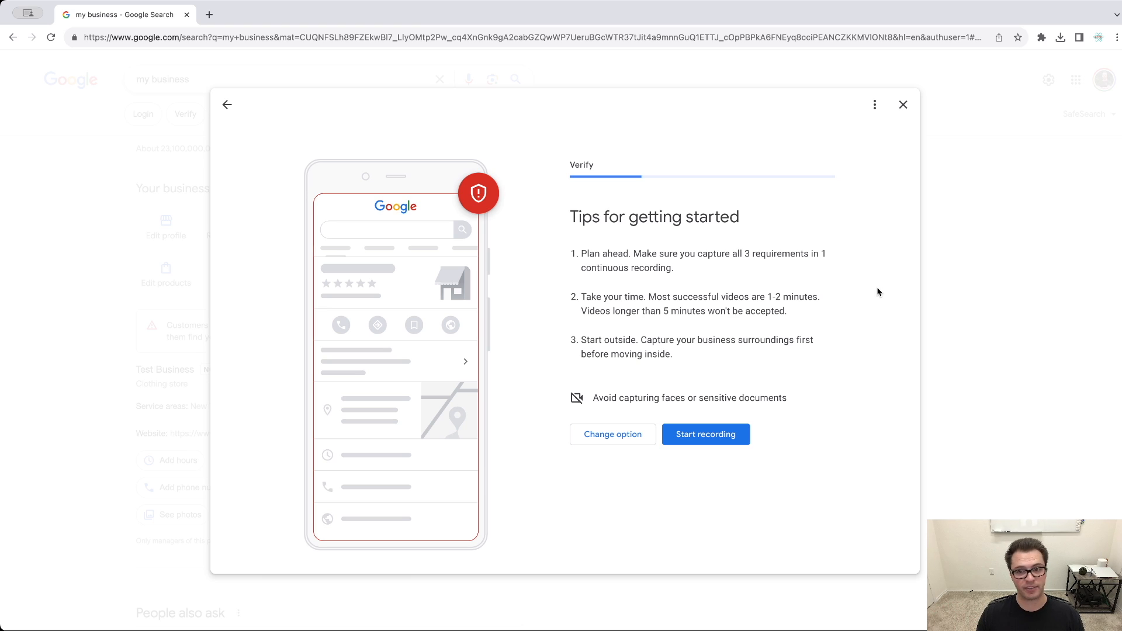
{"action": "mouse_move", "coordinate": [806, 298]}
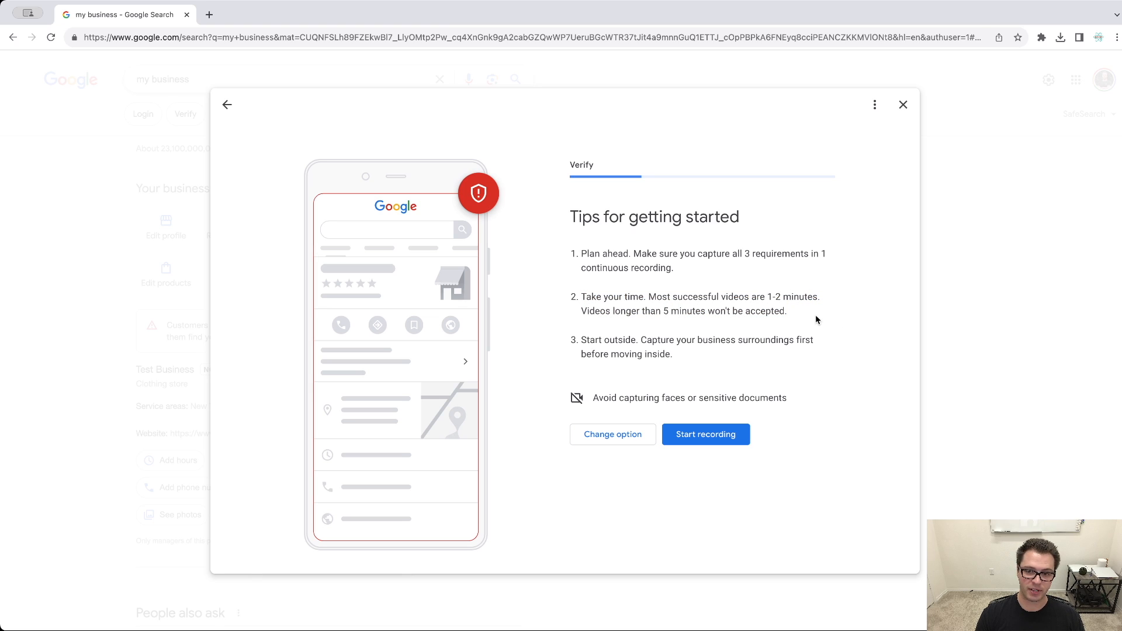
{"action": "left_click_drag", "start_coordinate": [580, 338], "coordinate": [796, 339]}
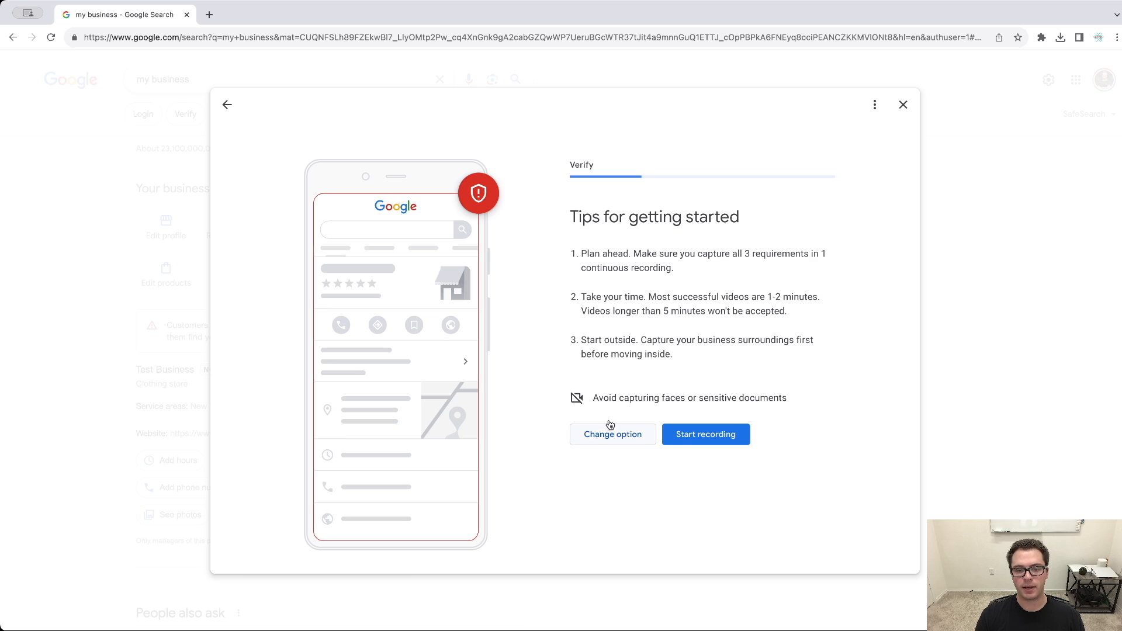
{"action": "left_click", "coordinate": [703, 435]}
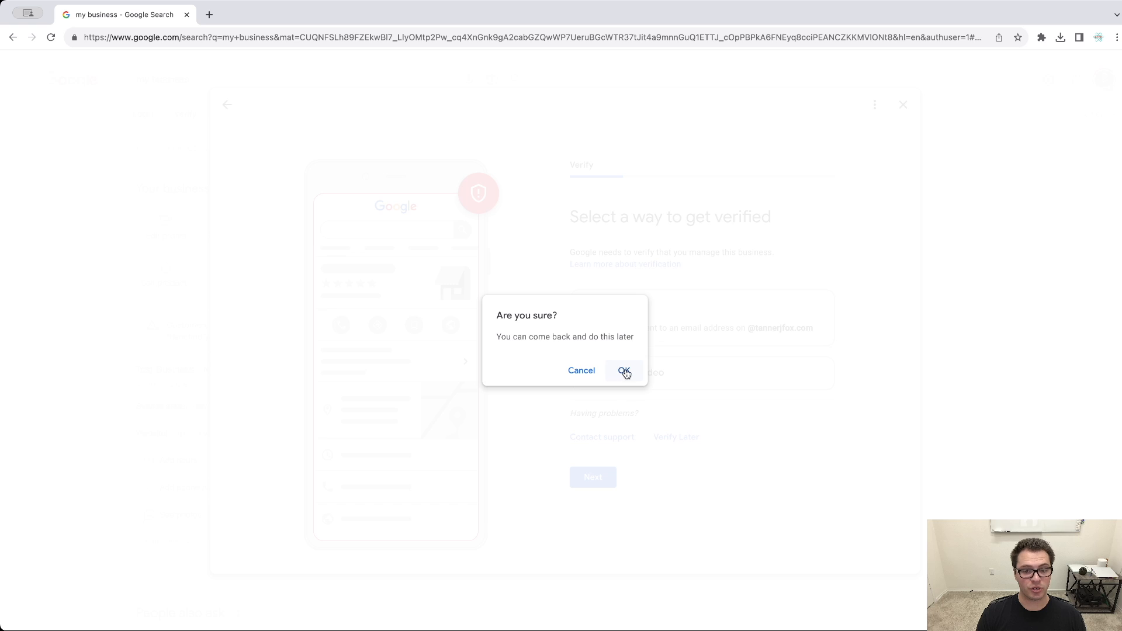
Confirm OK on 'Are you sure?' to postpone verification and return to the Test Business panel
{"action": "left_click", "coordinate": [624, 370]}
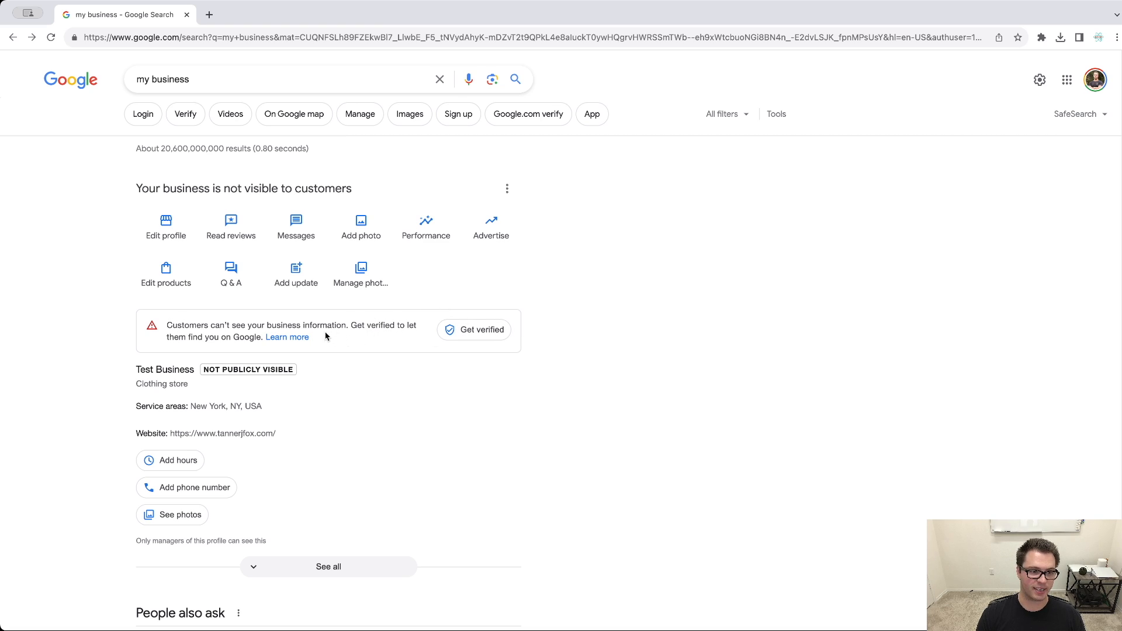
{"action": "mouse_move", "coordinate": [473, 330]}
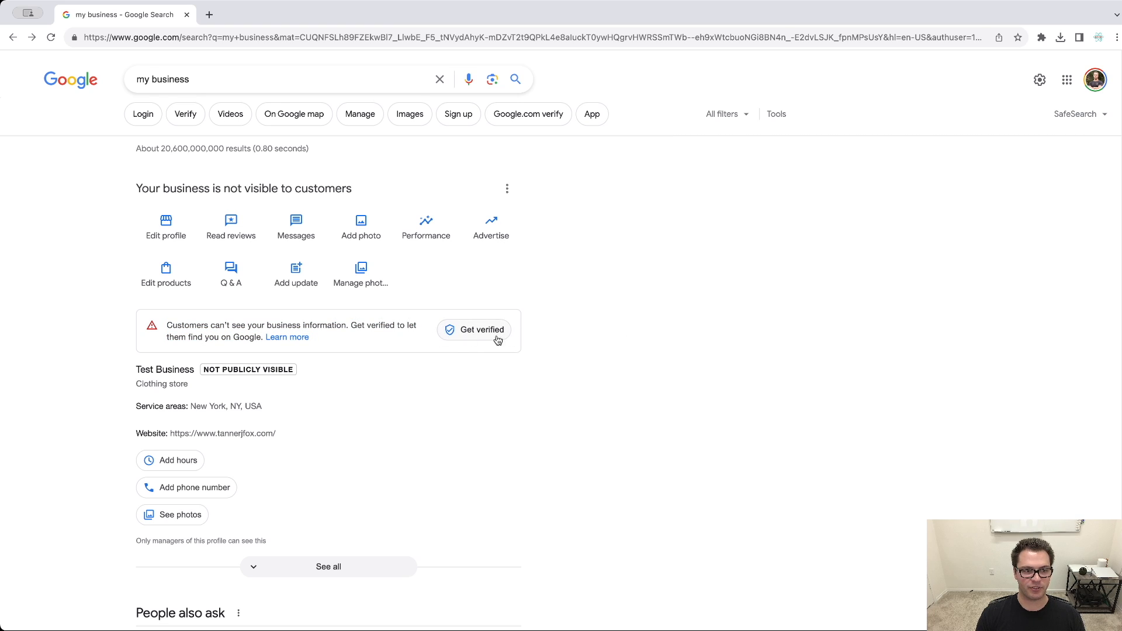
{"action": "mouse_move", "coordinate": [446, 287]}
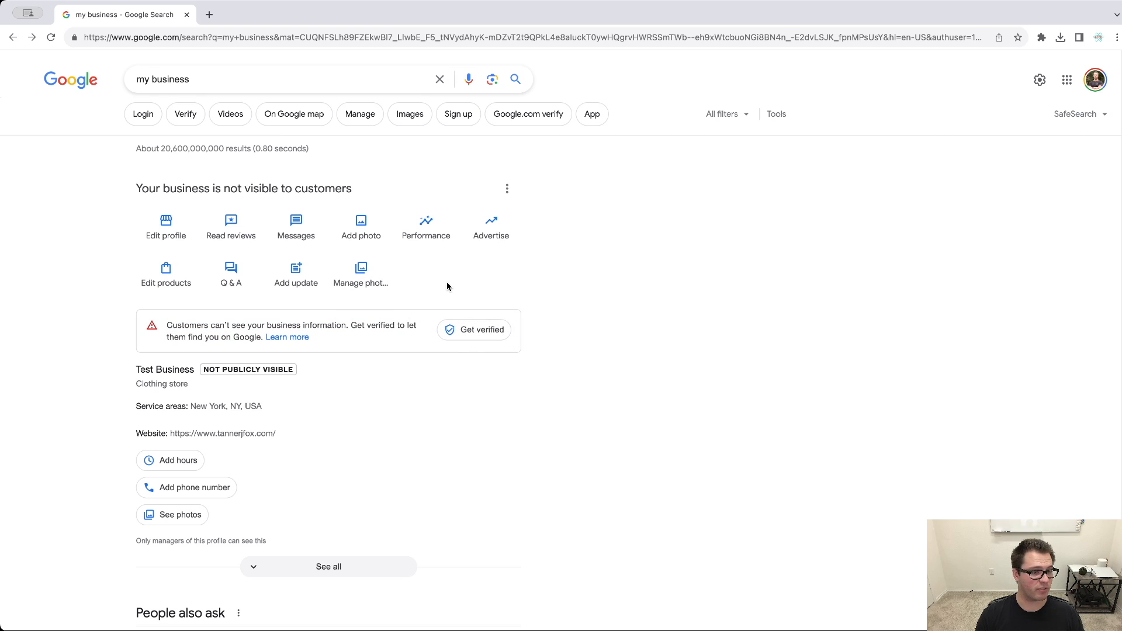
{"action": "mouse_move", "coordinate": [467, 358]}
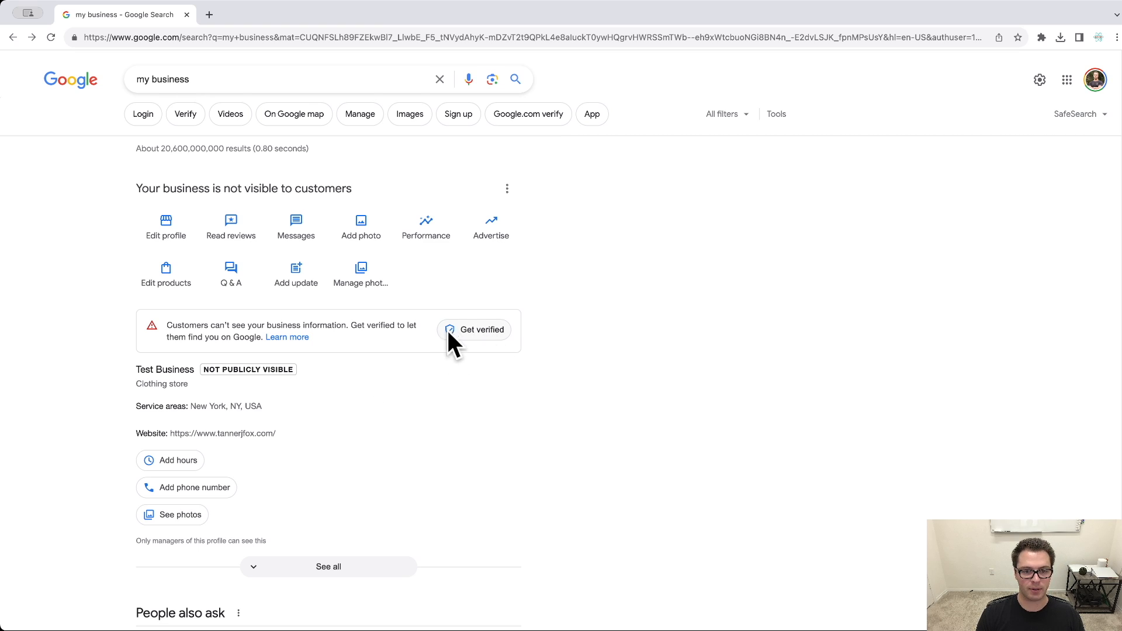
{"action": "mouse_move", "coordinate": [484, 261]}
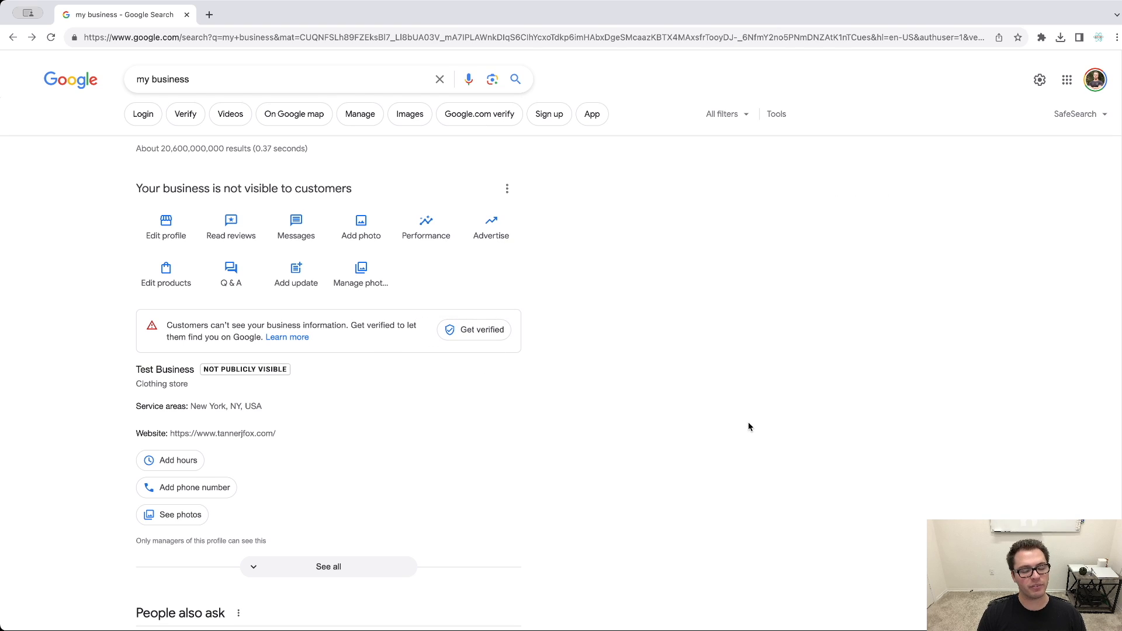
{"action": "mouse_move", "coordinate": [725, 383]}
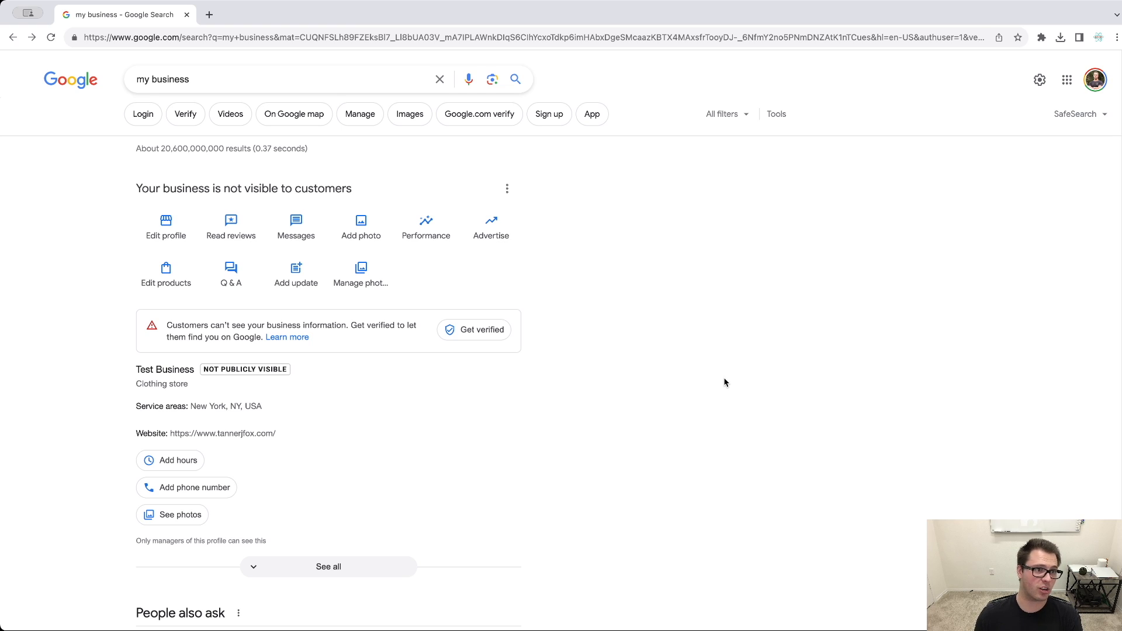
{"action": "mouse_move", "coordinate": [769, 383]}
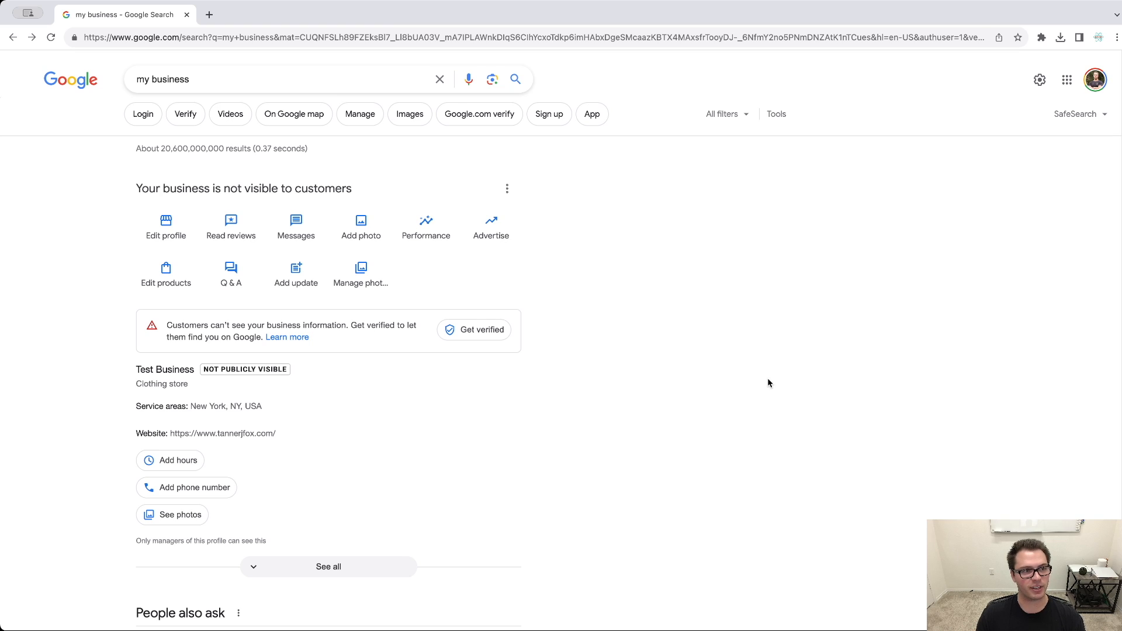
{"action": "mouse_move", "coordinate": [677, 465]}
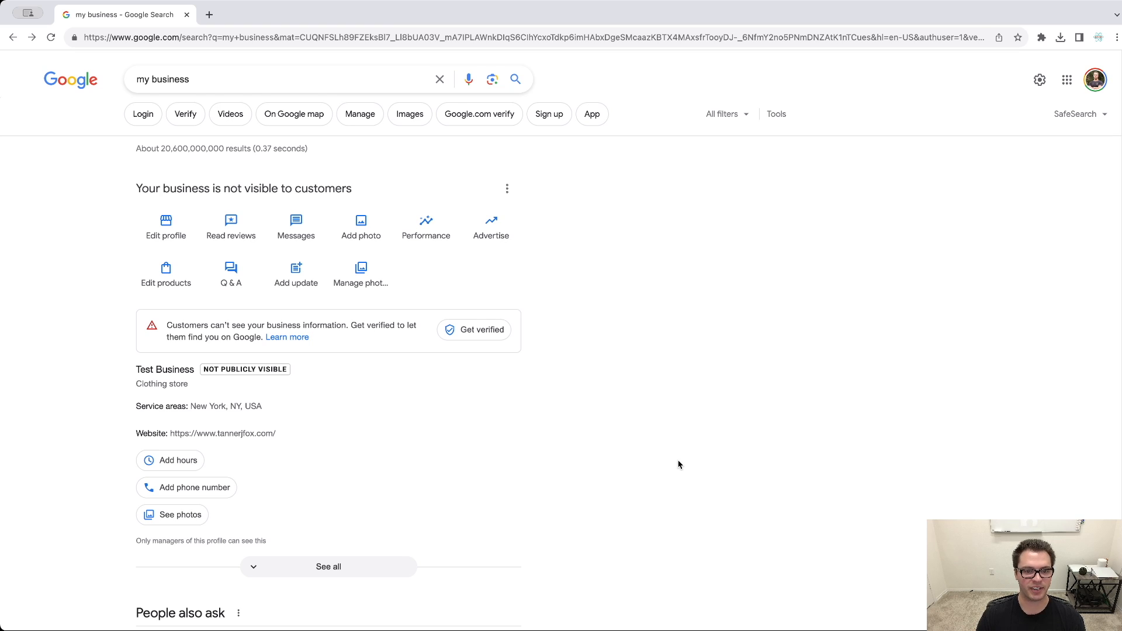